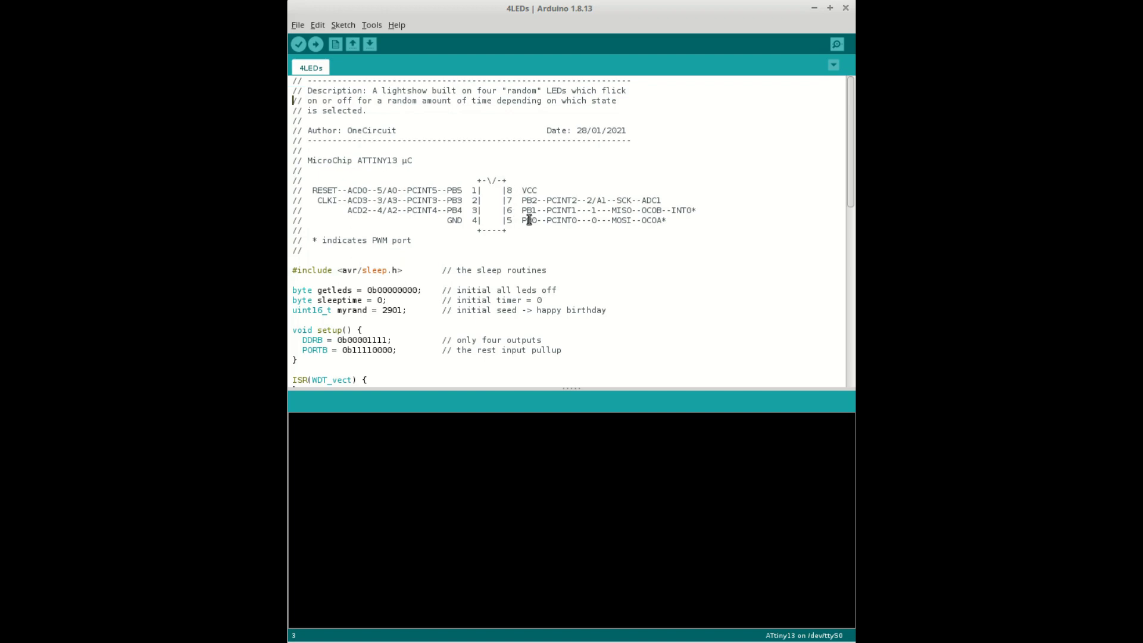
# Step: Highlight the getleds starting value, the random function and the 64 ms timer comment
pyautogui.doubleClick(529, 221)
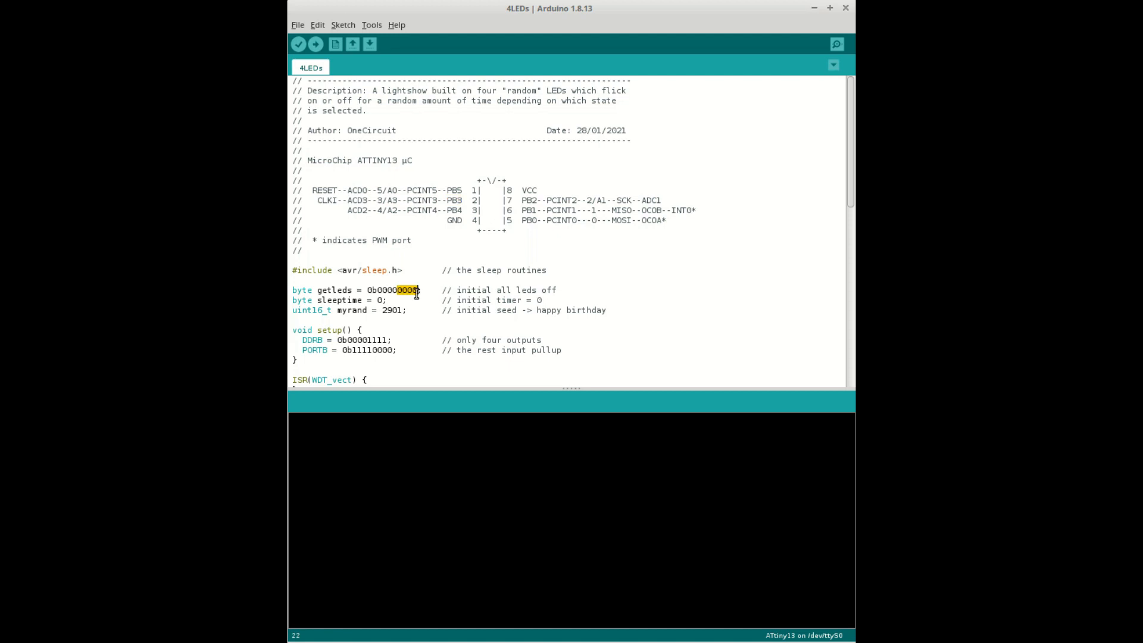
pyautogui.moveTo(370, 261)
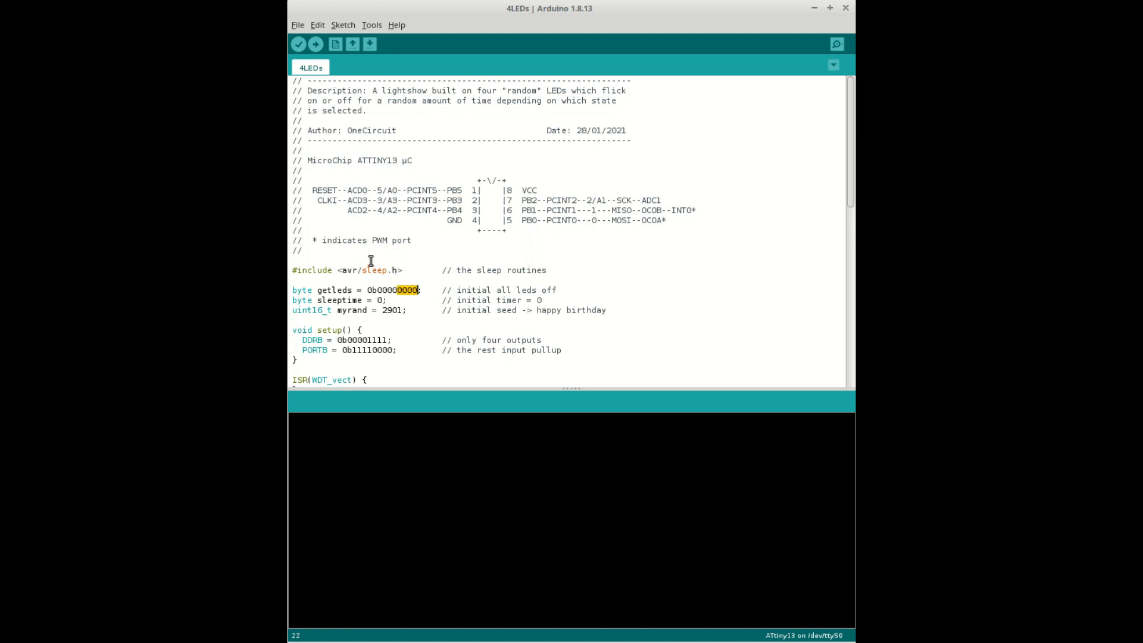
pyautogui.scroll(-3)
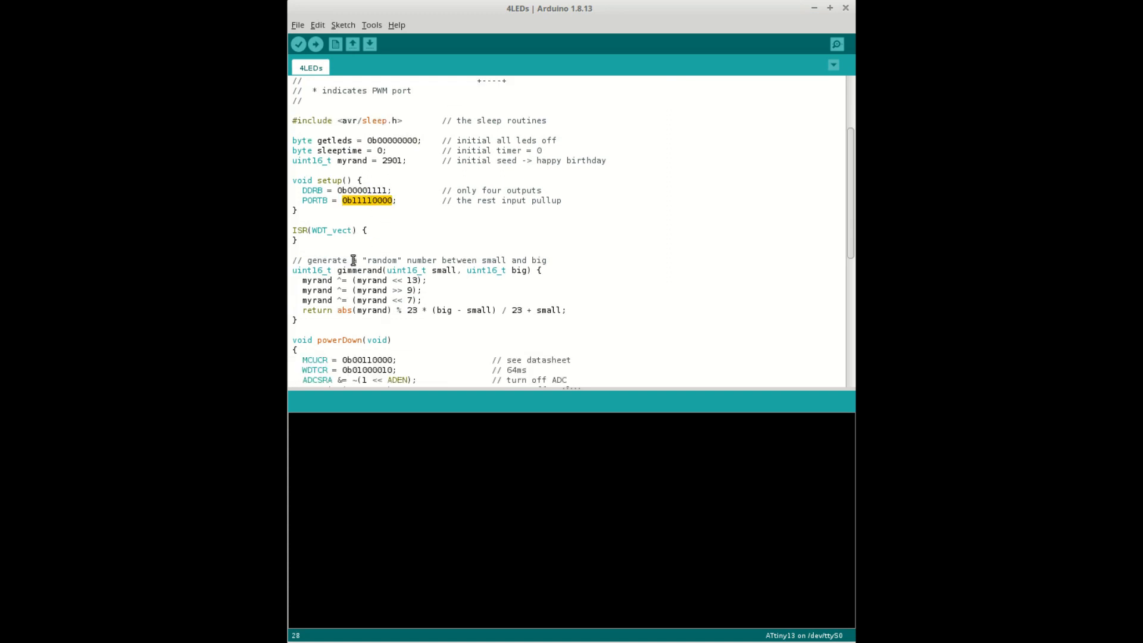
pyautogui.scroll(-3)
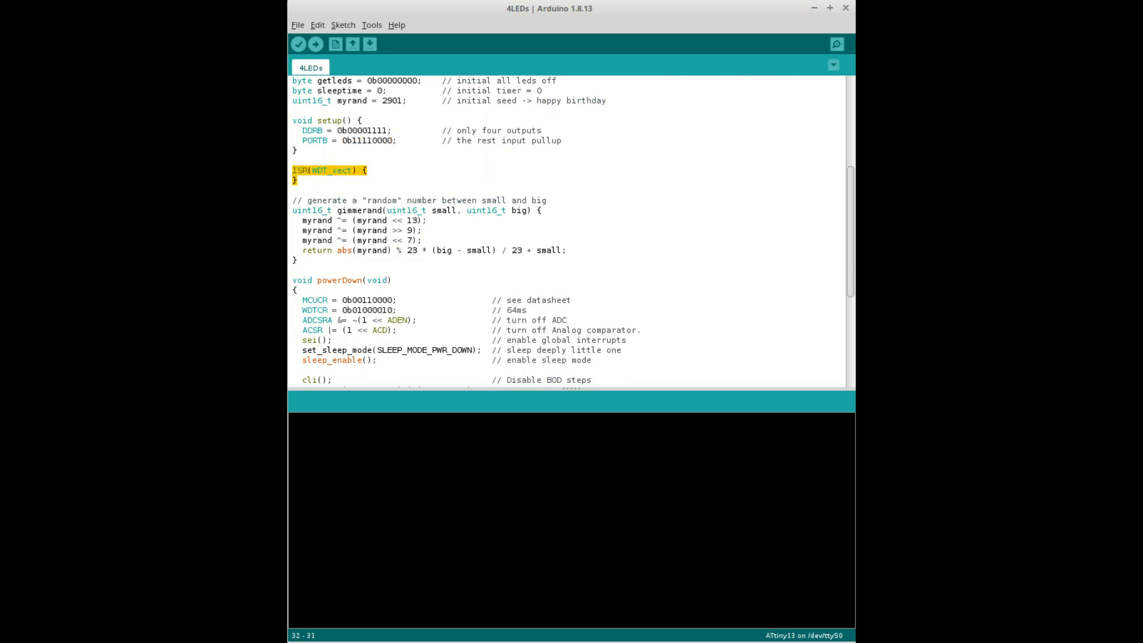
pyautogui.moveTo(347, 215)
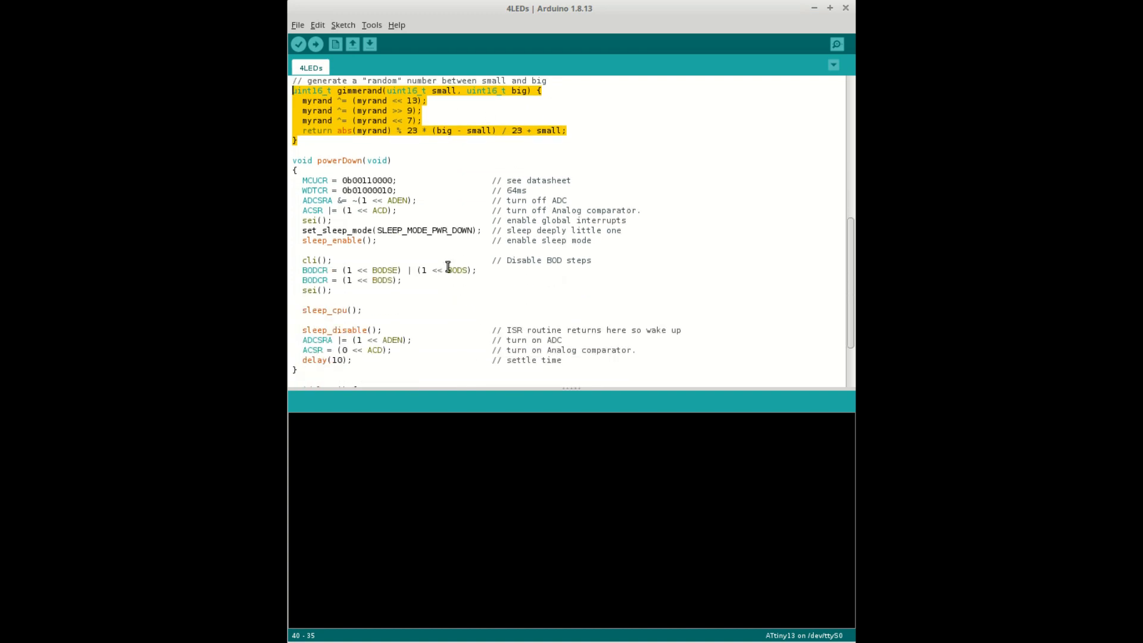
pyautogui.click(377, 230)
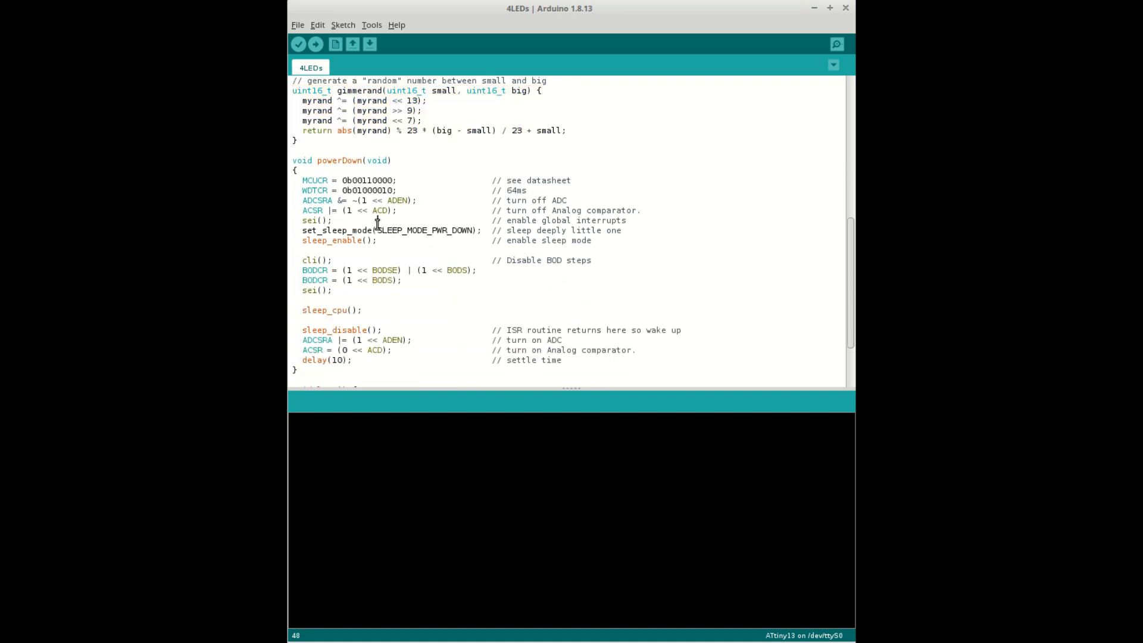
pyautogui.doubleClick(368, 190)
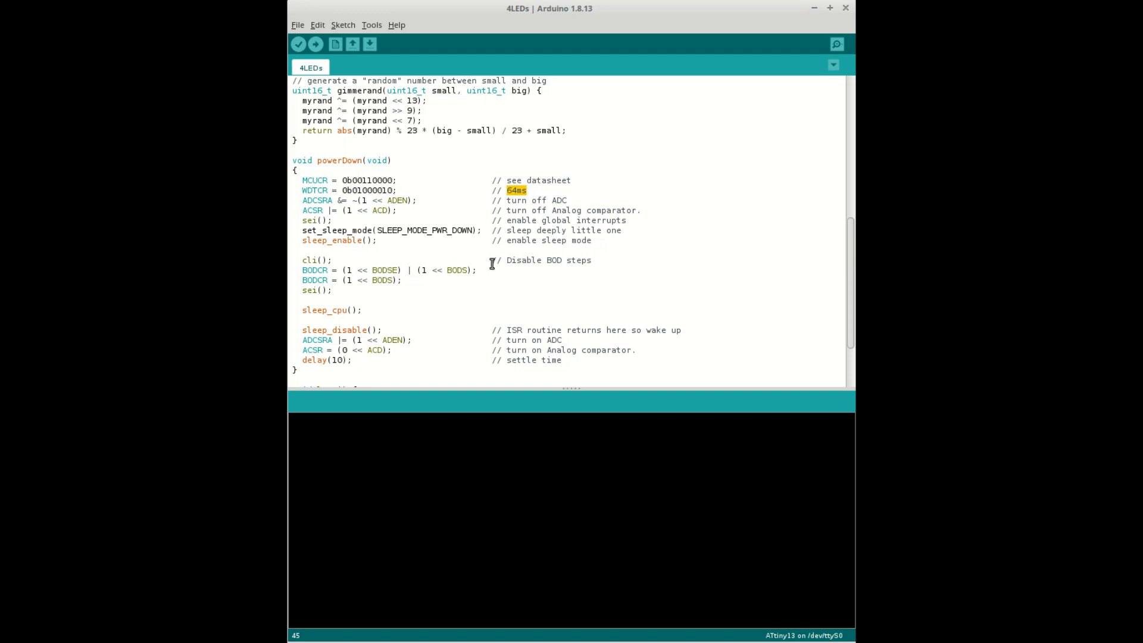
pyautogui.click(293, 249)
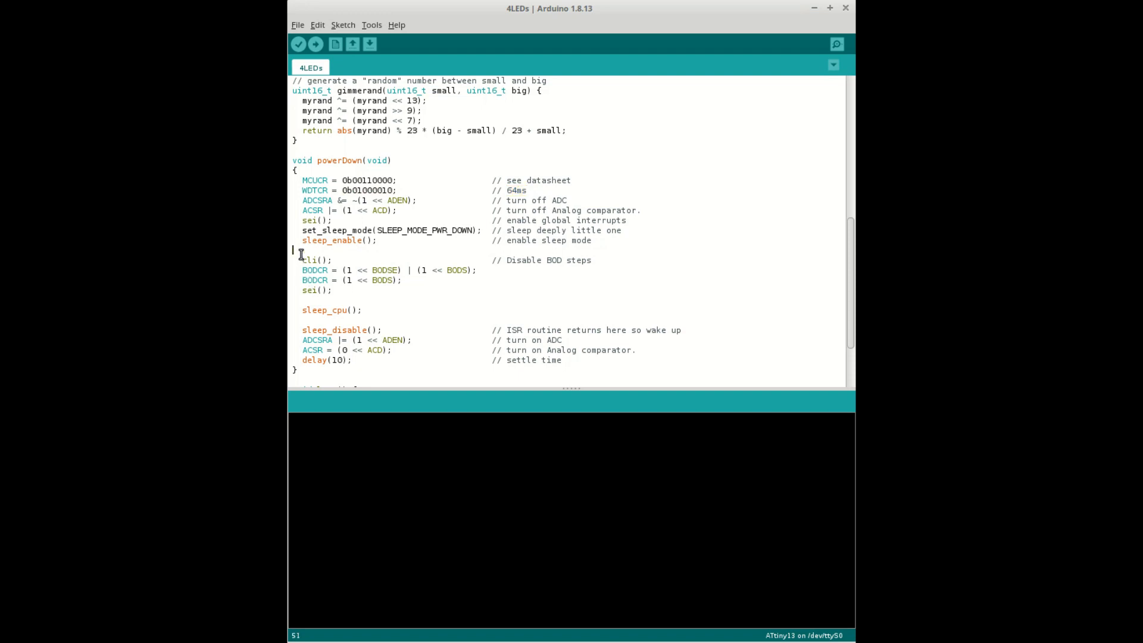
# Step: Highlight the BOD-disabling lines, then burn the ATtiny13 bootloader via USBasp (MicroCore)
pyautogui.moveTo(300, 254); pyautogui.dragTo(331, 290)
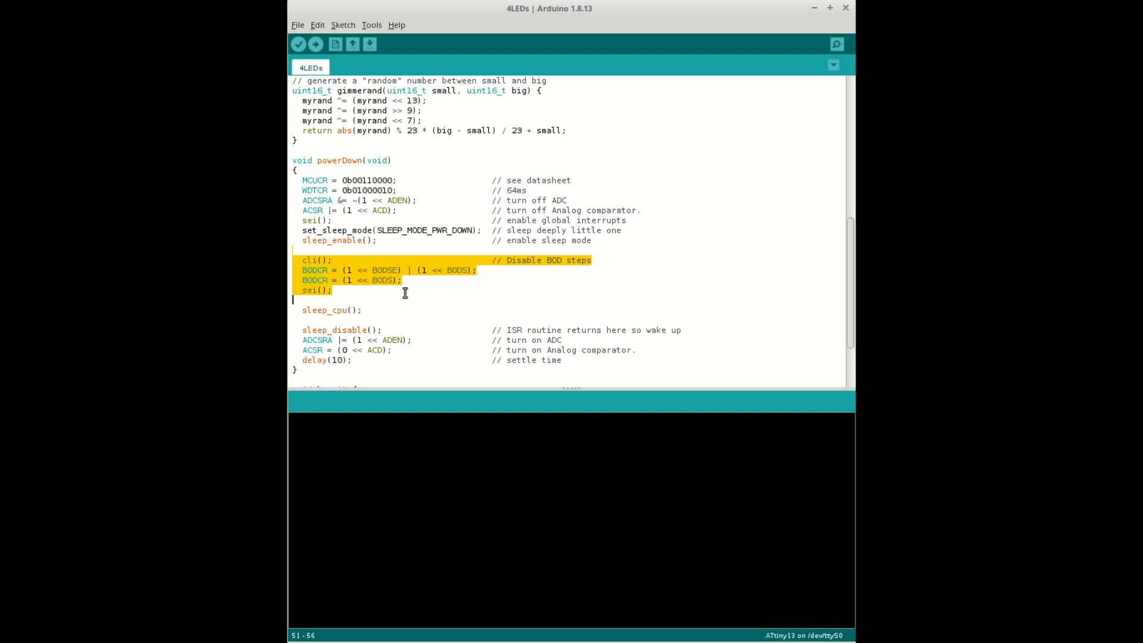
pyautogui.scroll(-3)
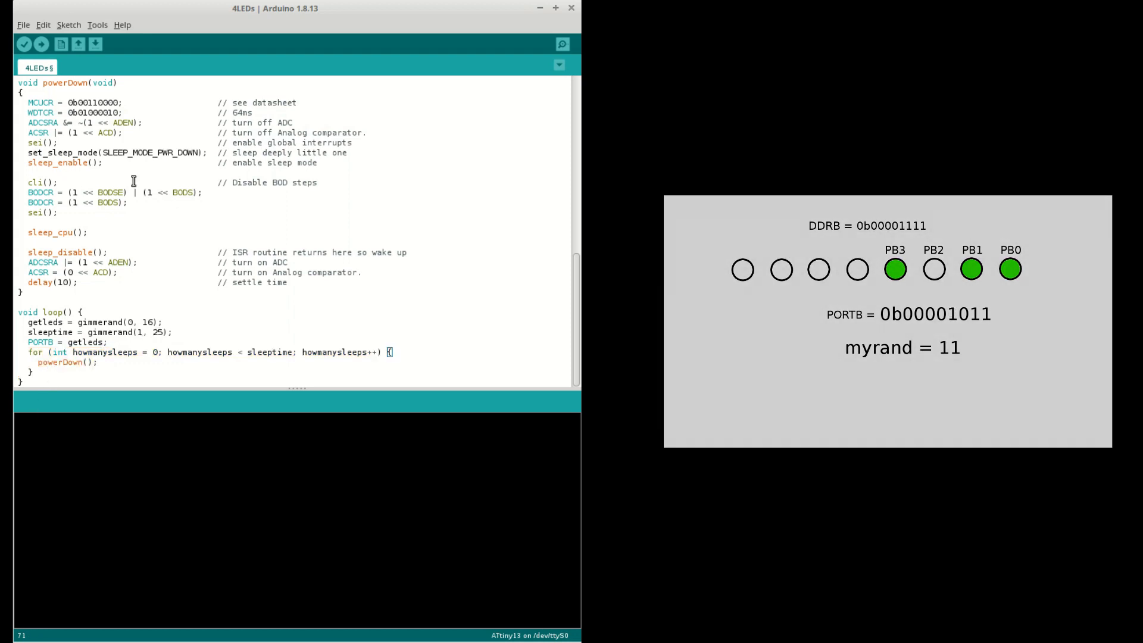
pyautogui.click(97, 24)
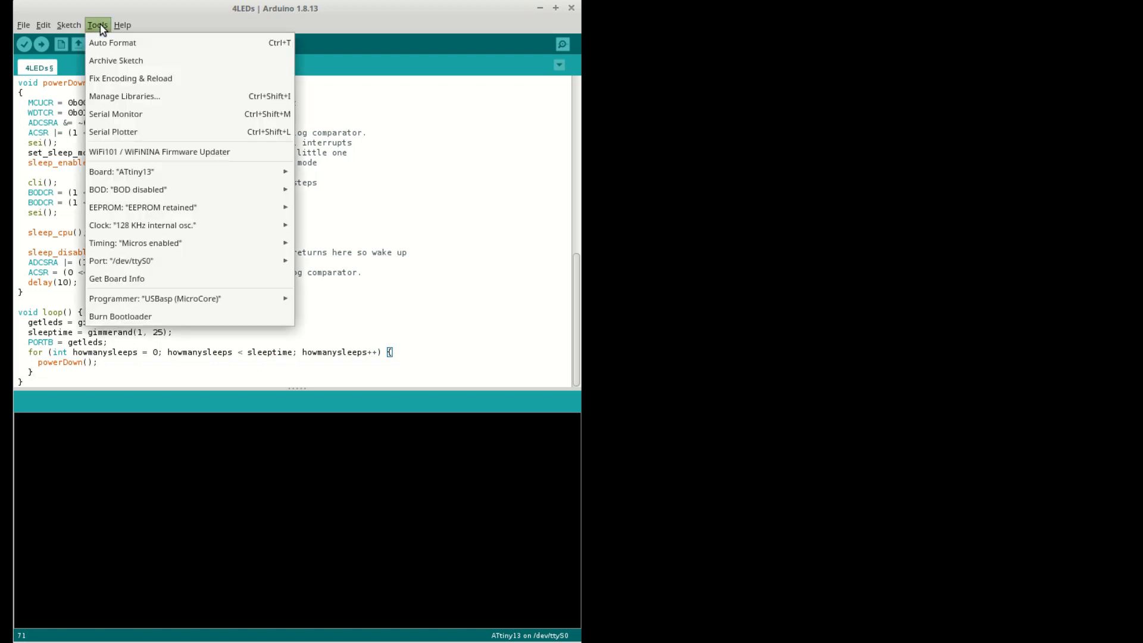
pyautogui.moveTo(124, 137)
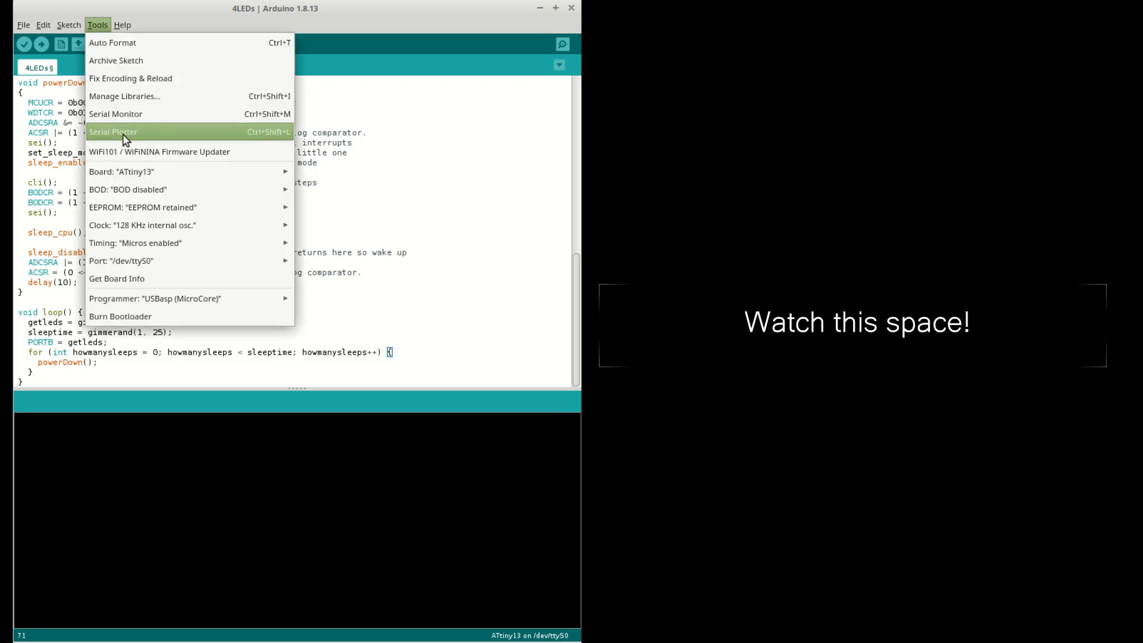
pyautogui.moveTo(142, 225)
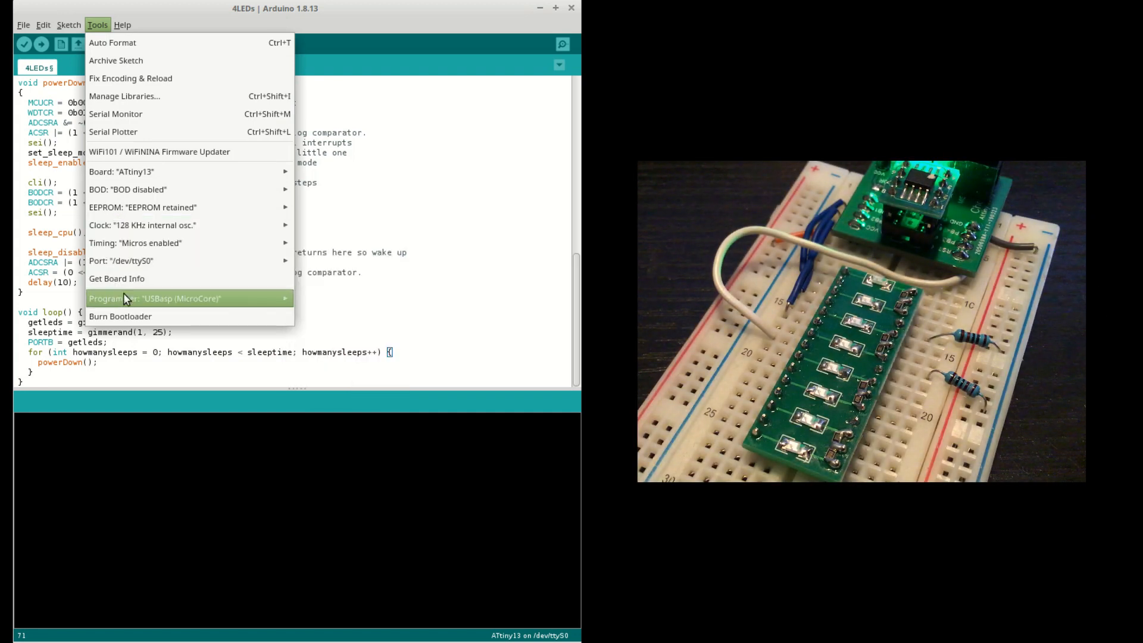
pyautogui.click(119, 316)
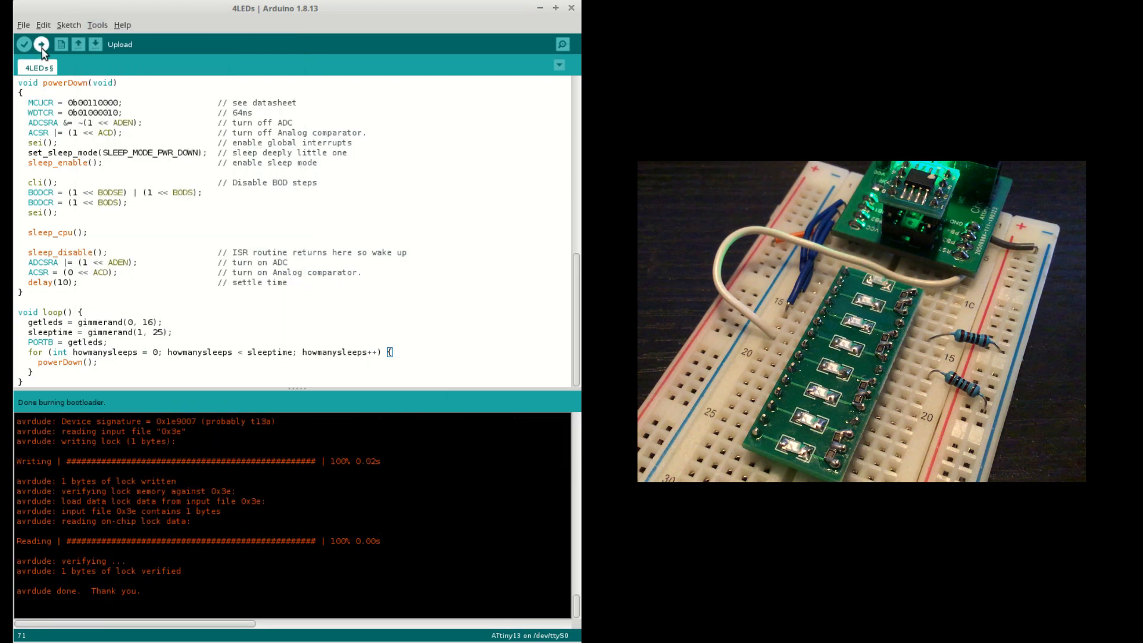
# Step: Upload the 4LEDs sketch to the ATtiny13 (536 bytes verified) and bring up FreeCAD
pyautogui.click(41, 45)
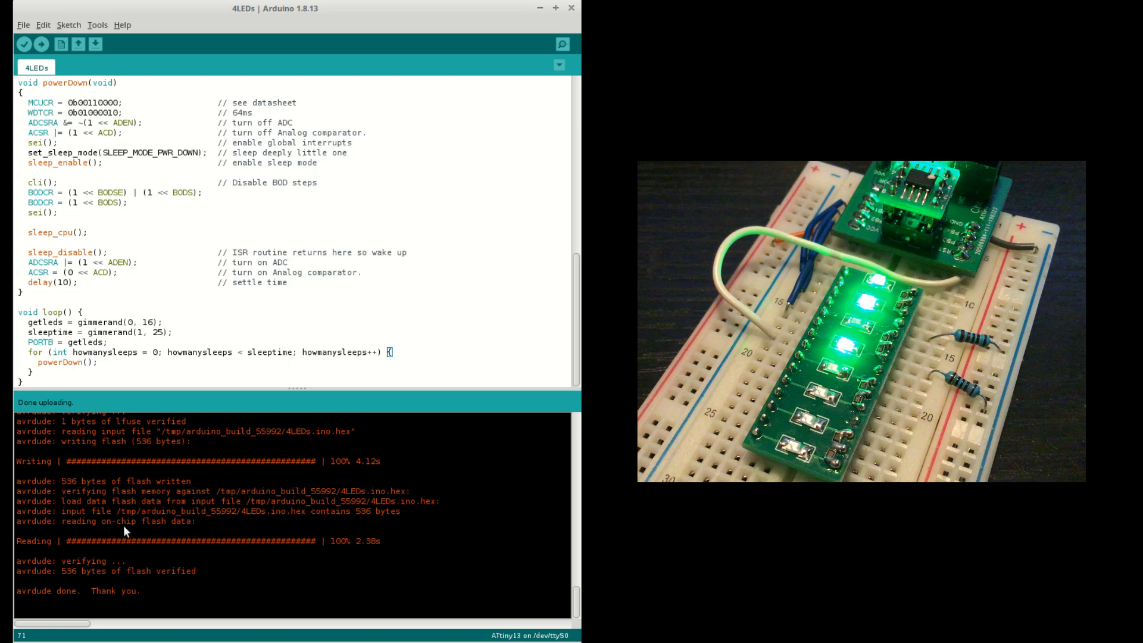
pyautogui.doubleClick(81, 571)
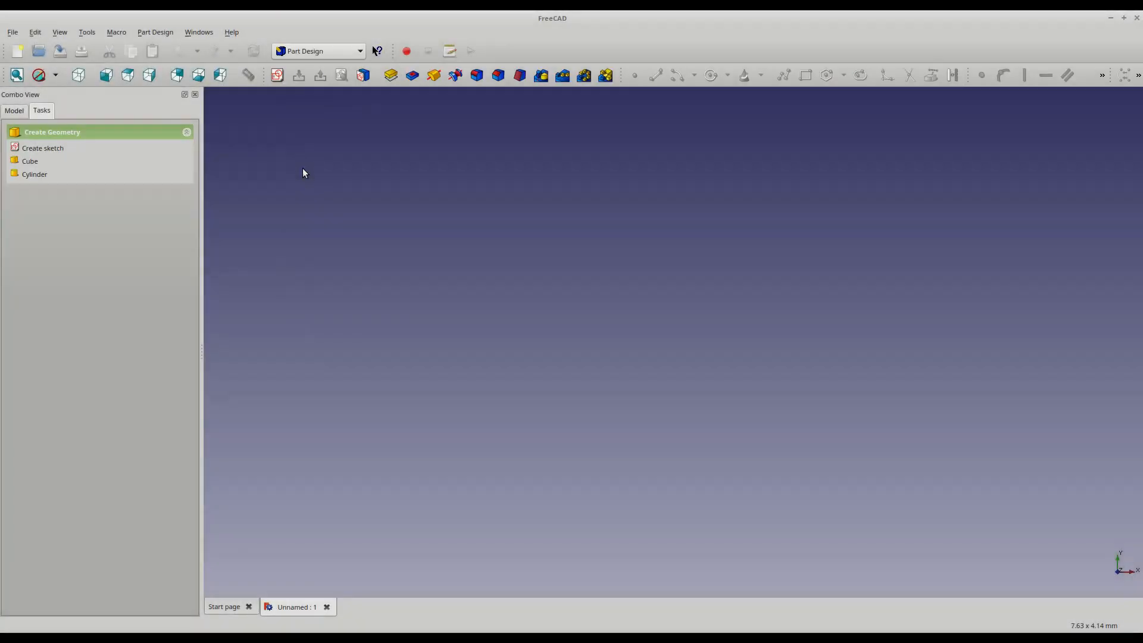
# Step: Sketch the 2 mm thick L-shaped bracket outline with a slanted strut and close it
pyautogui.click(42, 148)
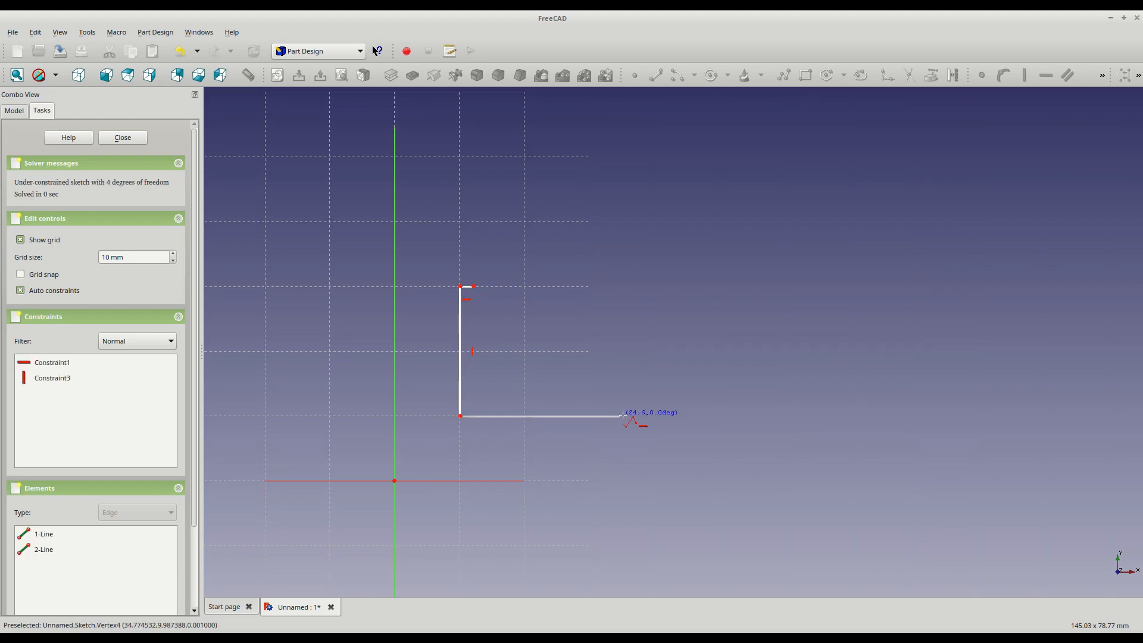
pyautogui.click(527, 159)
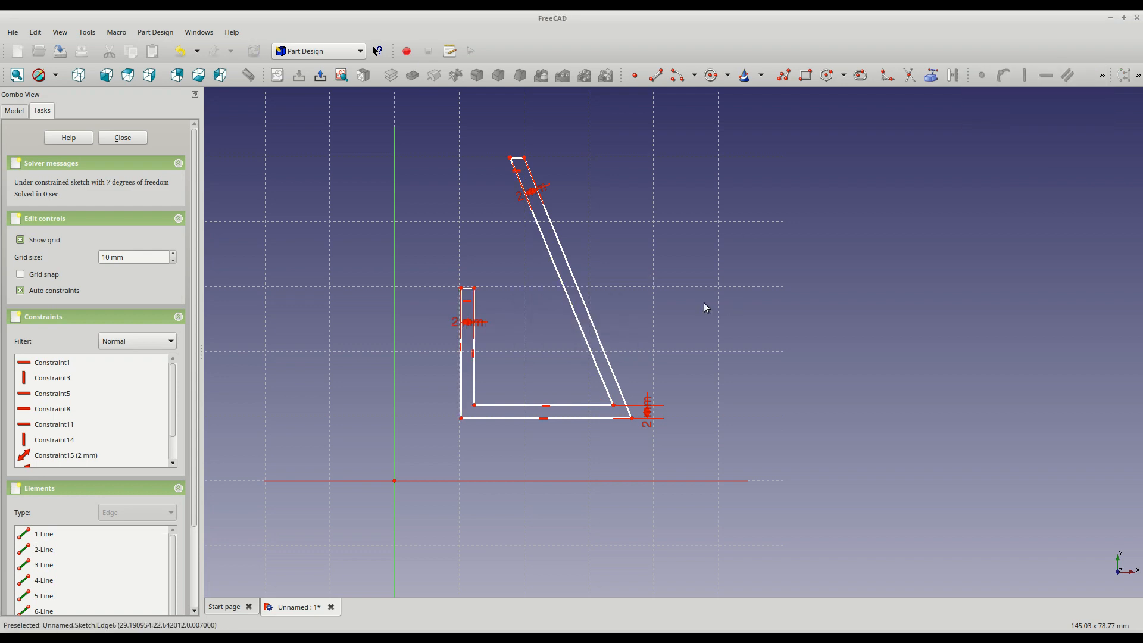
pyautogui.click(123, 137)
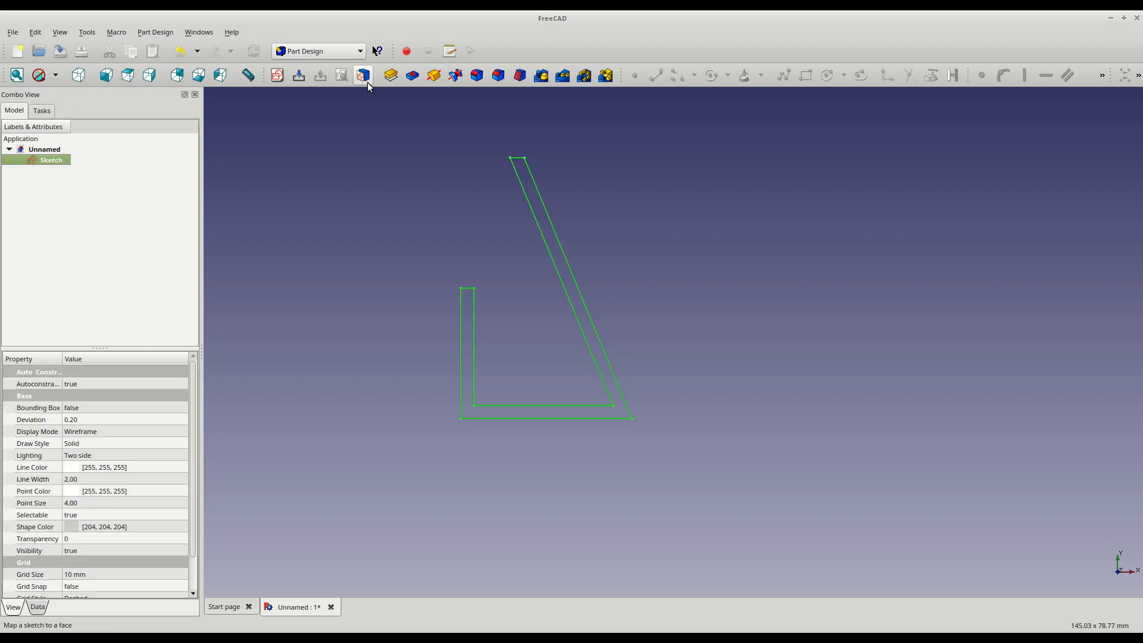
# Step: Map a sketch onto the bracket's upright face and draw a small hole circle
pyautogui.click(390, 75)
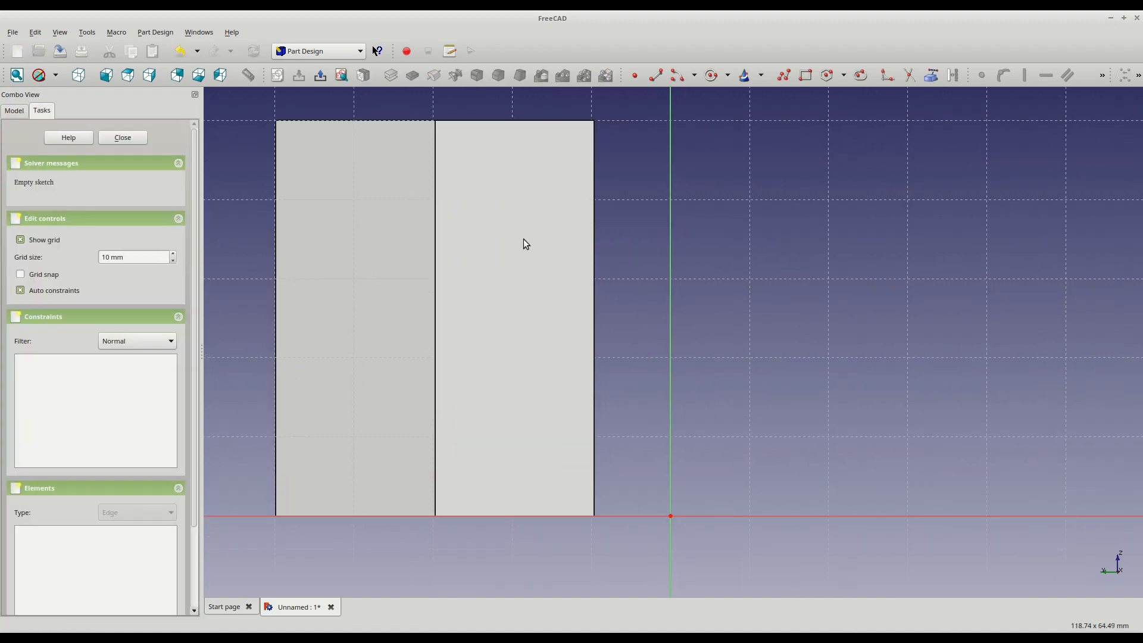
pyautogui.moveTo(519, 204)
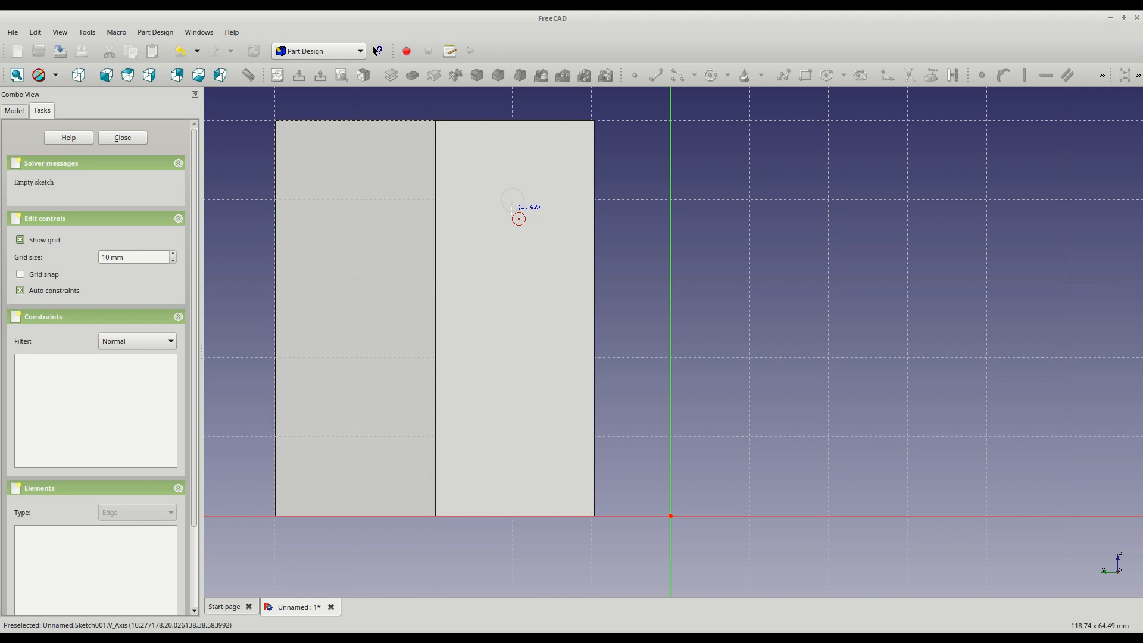
pyautogui.click(517, 218)
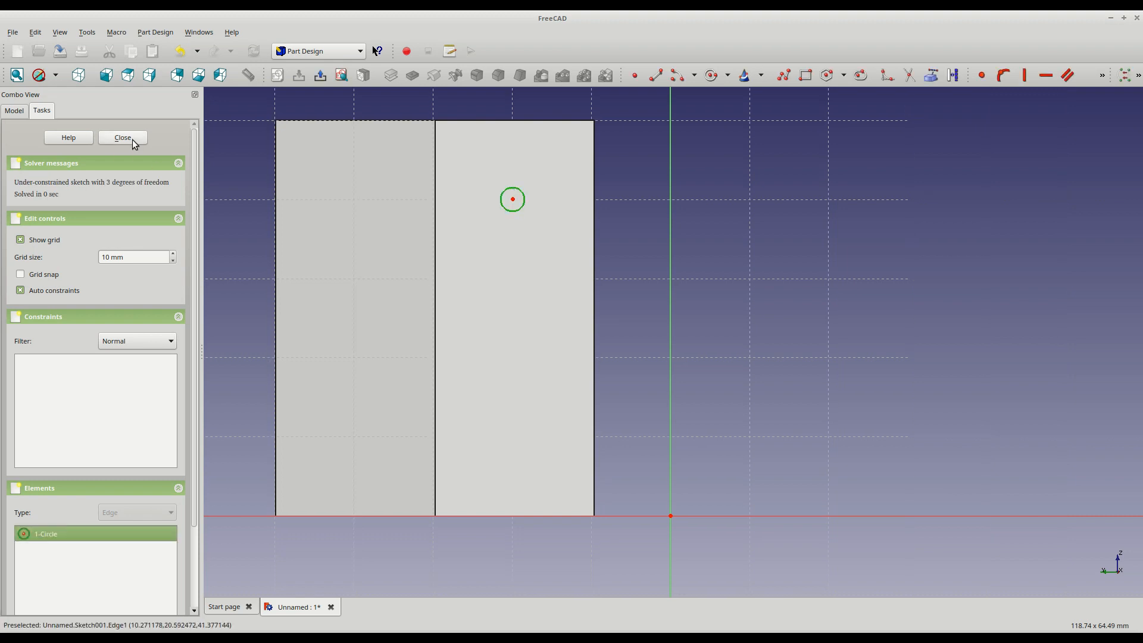
pyautogui.click(123, 137)
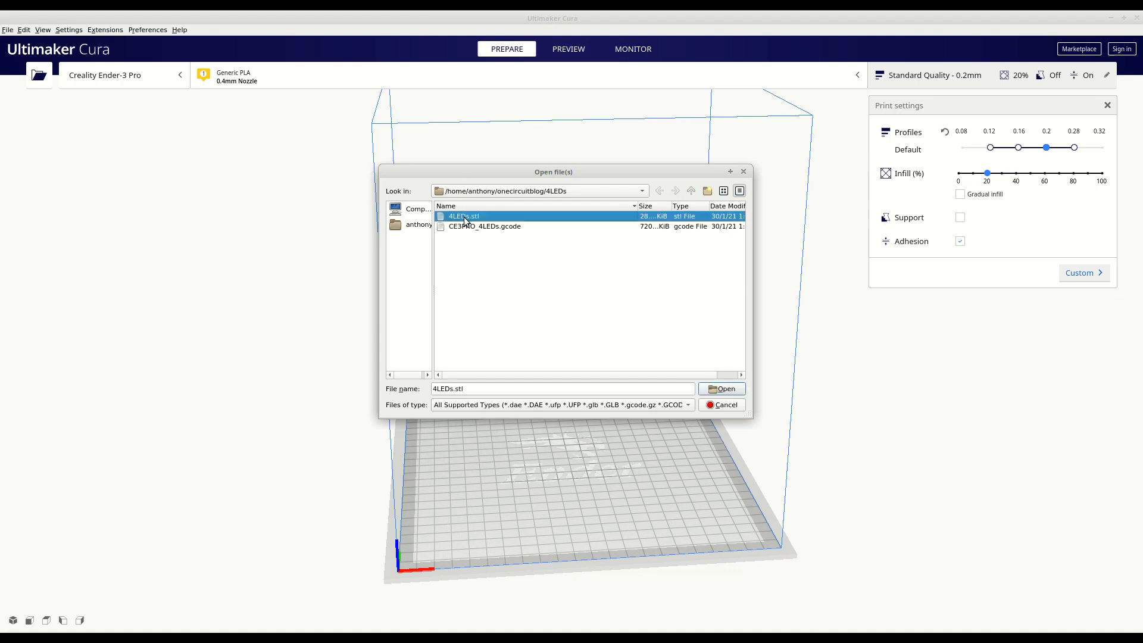
# Step: Load 4LEDs.stl, slice it (1 h 36 min, 11 g) and view the layer preview
pyautogui.click(722, 389)
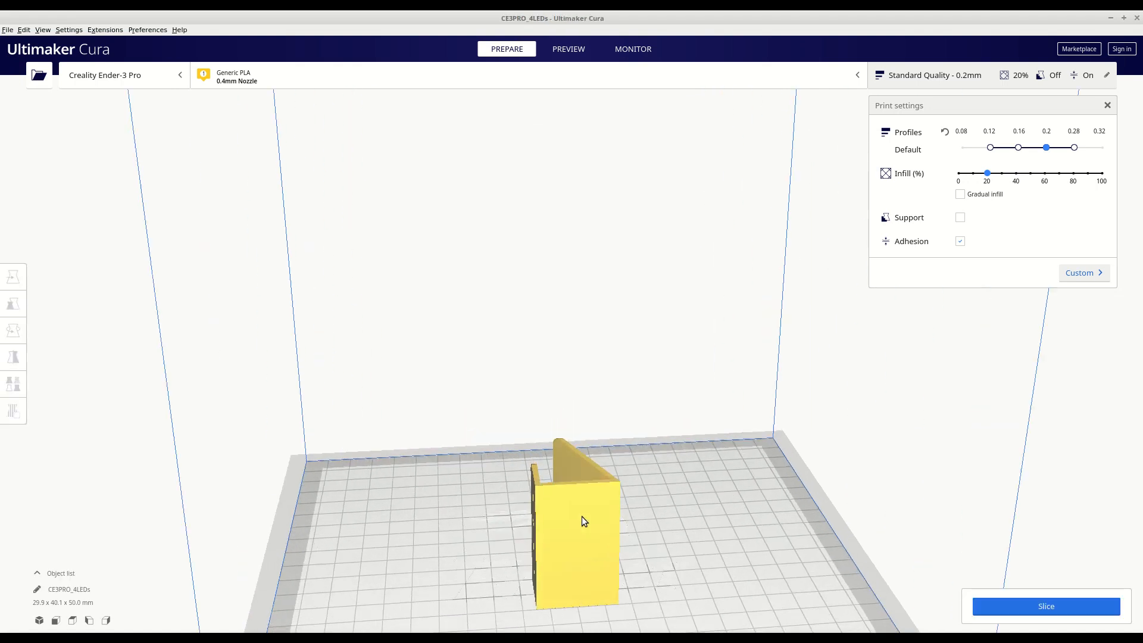
pyautogui.moveTo(584, 521); pyautogui.dragTo(583, 499)
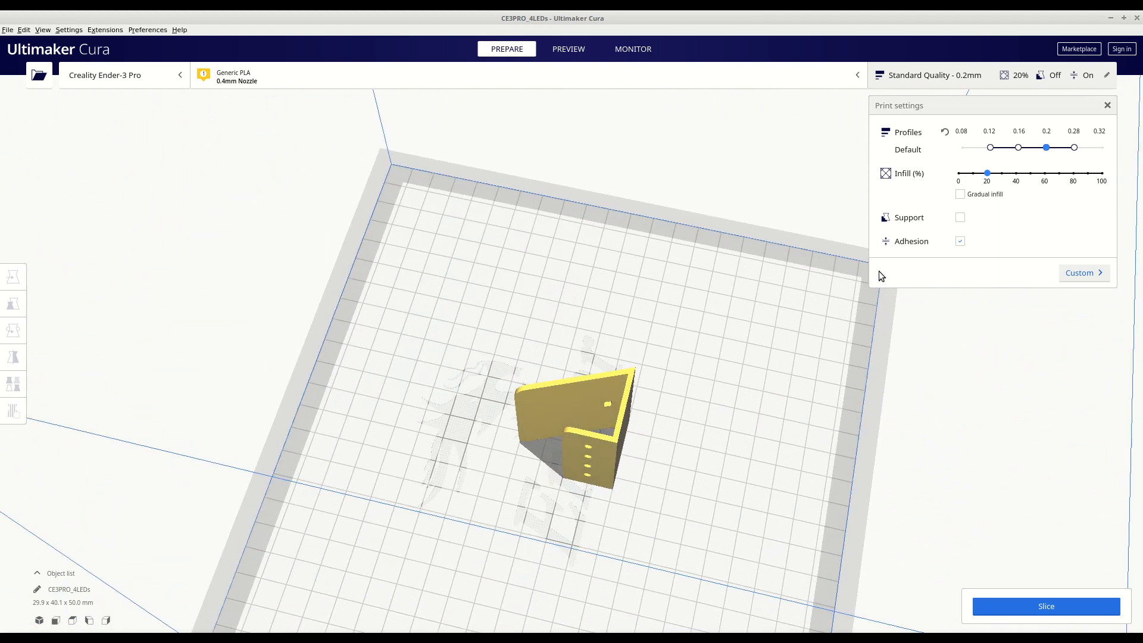
pyautogui.click(1046, 606)
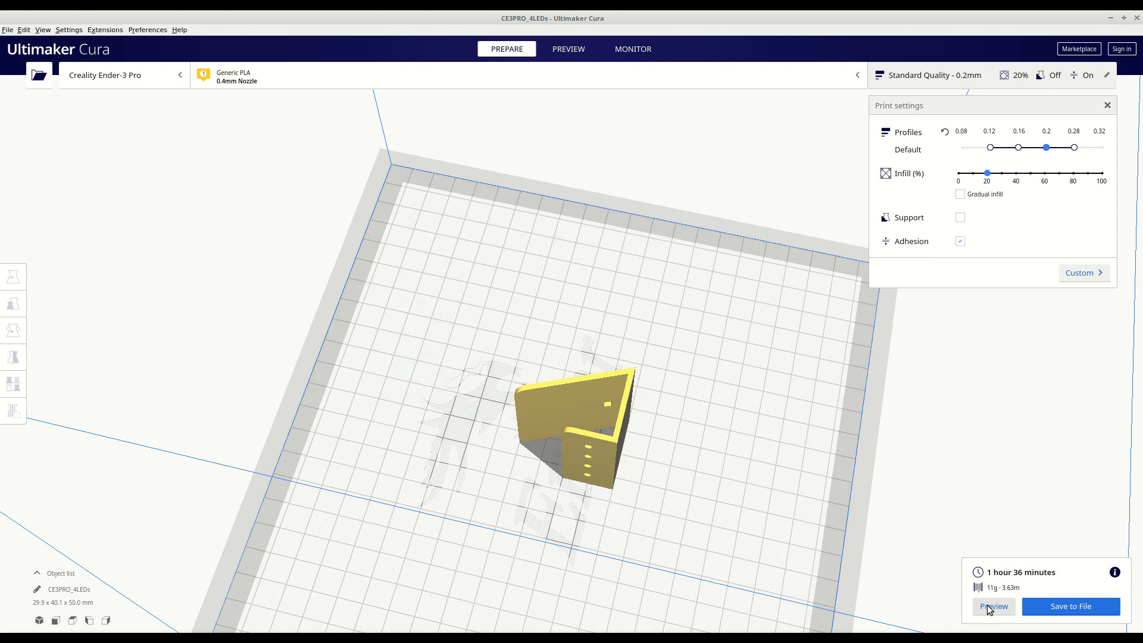
pyautogui.click(568, 49)
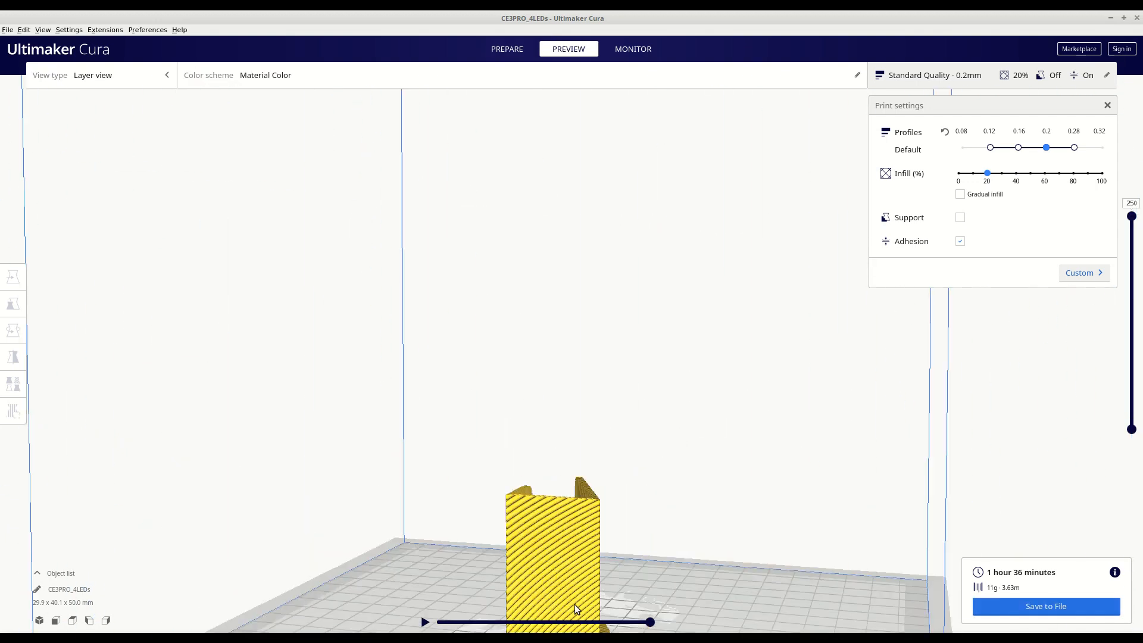
pyautogui.click(1046, 606)
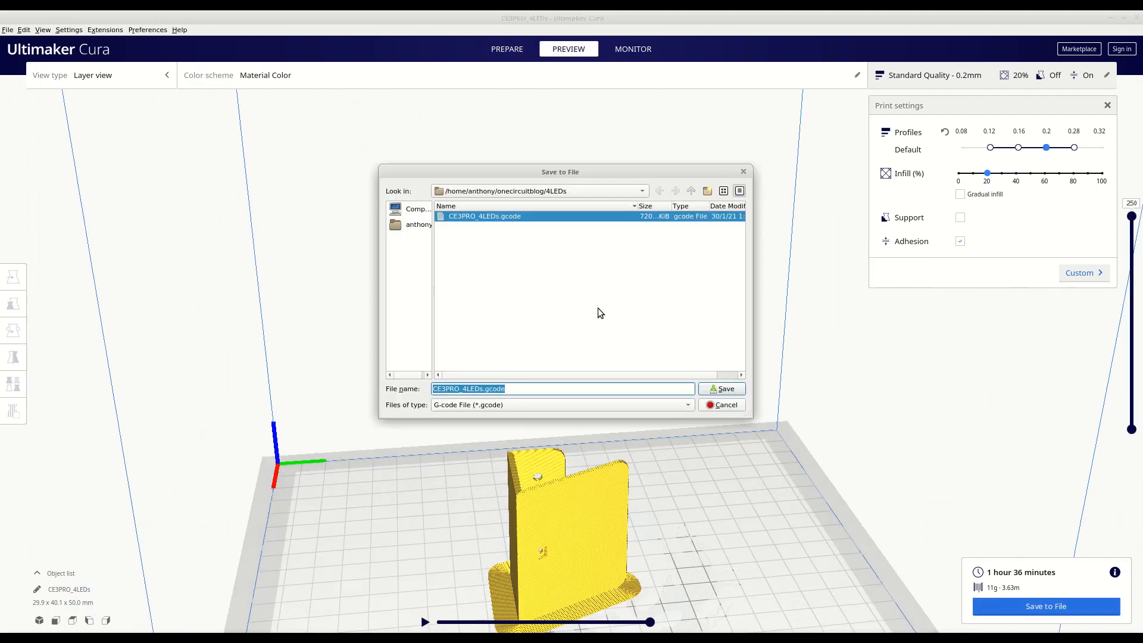
# Step: Save the sliced print as CE3PRO_4LEDs.gcode in the 4LEDs folder
pyautogui.click(722, 387)
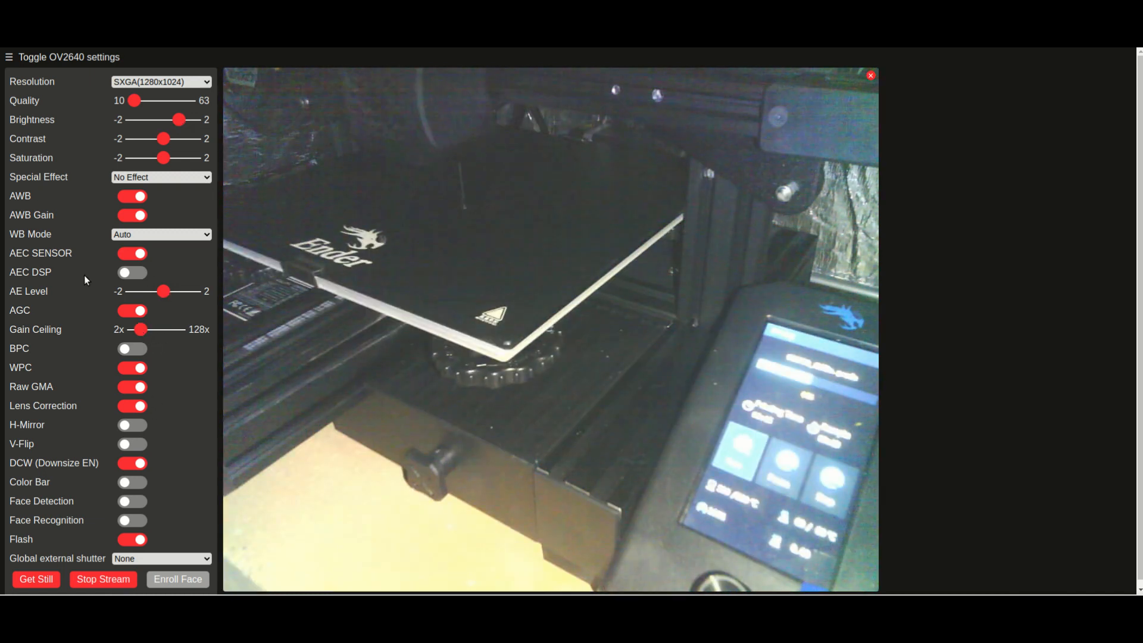
# Step: Switch the ESP32-CAM flash off and drag the brightness down to mid-level
pyautogui.click(132, 540)
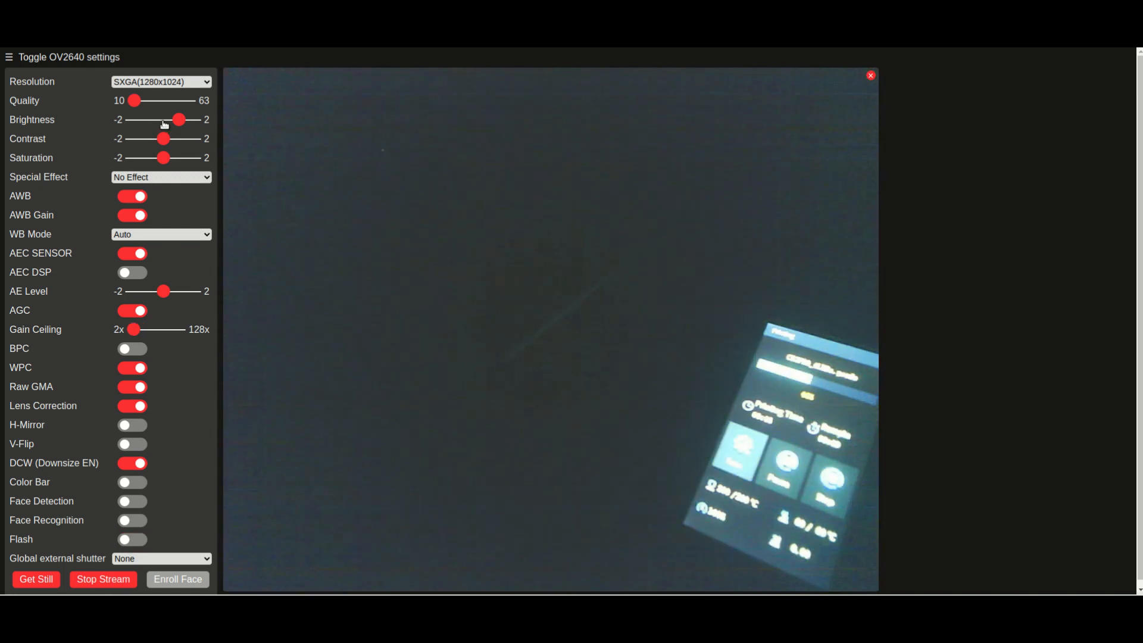
pyautogui.moveTo(179, 120); pyautogui.dragTo(162, 119)
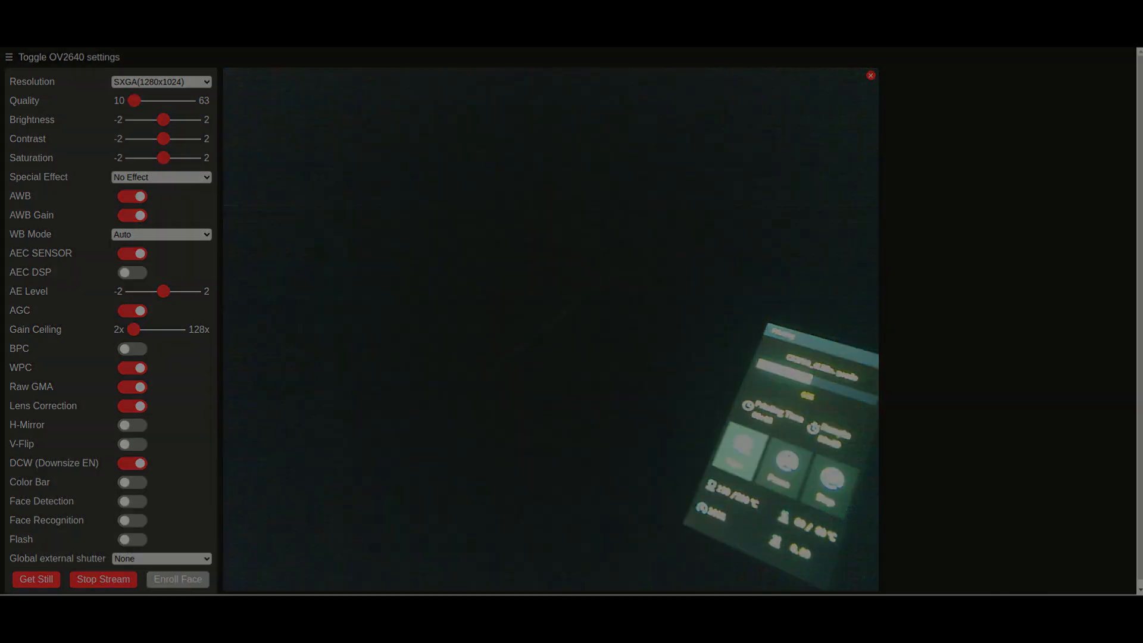